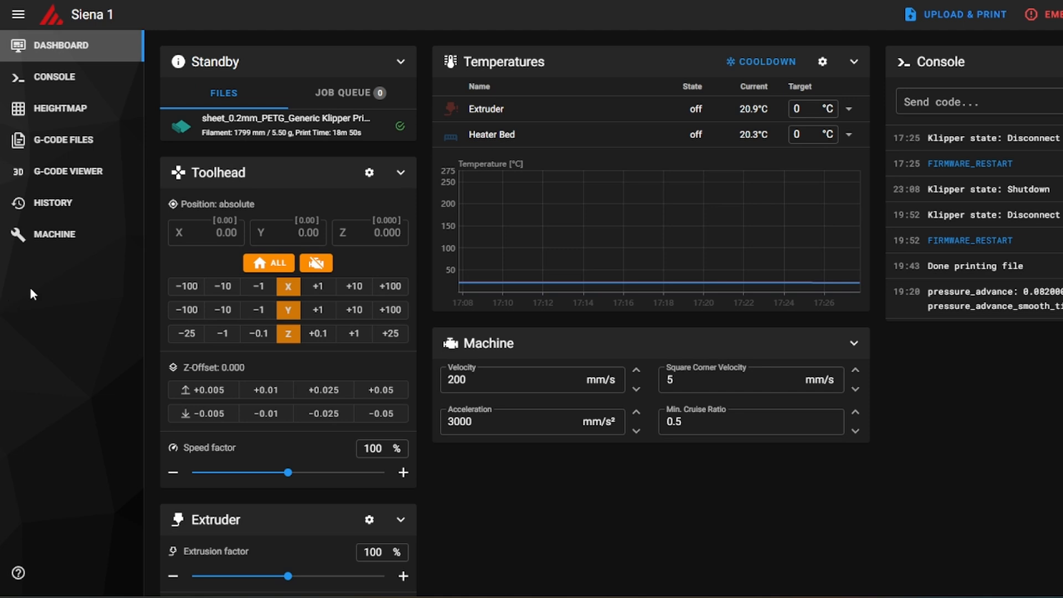
- Show the Machine page's config files and open printer.cfg in the editor
left_click(54, 233)
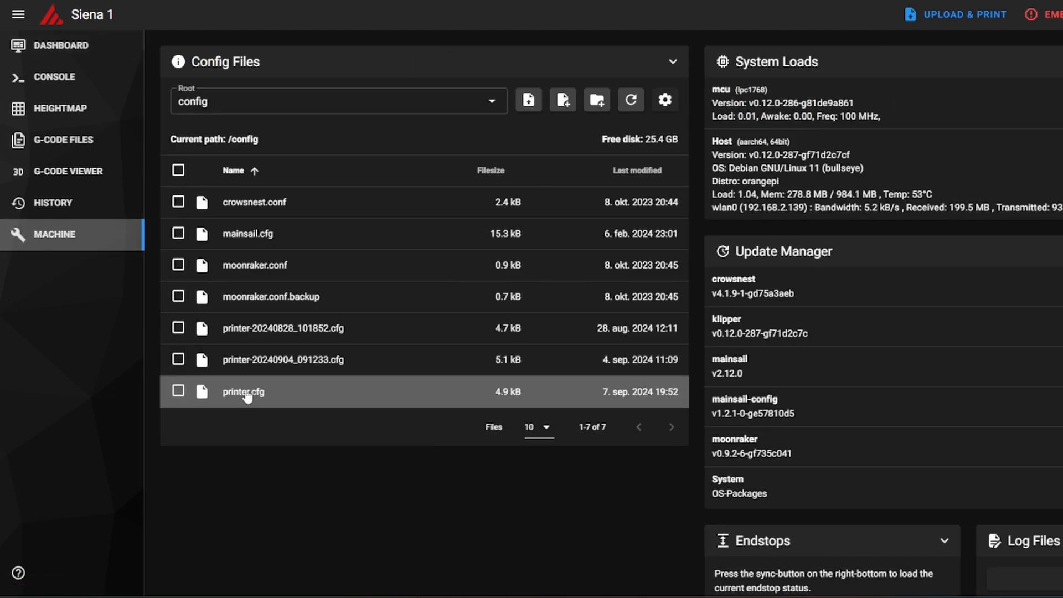
double_click(243, 392)
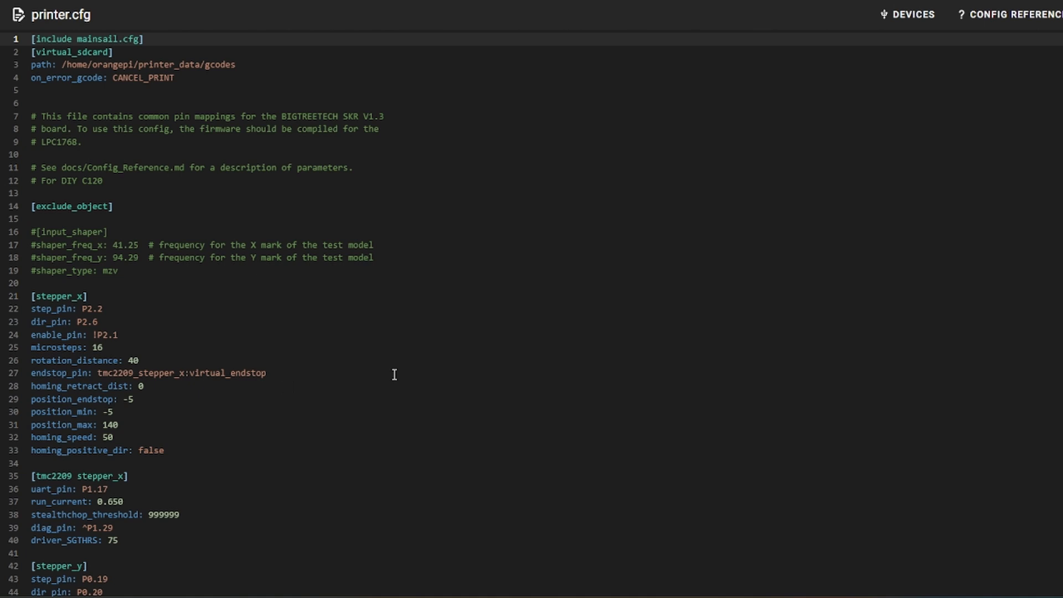
scroll("down", 3)
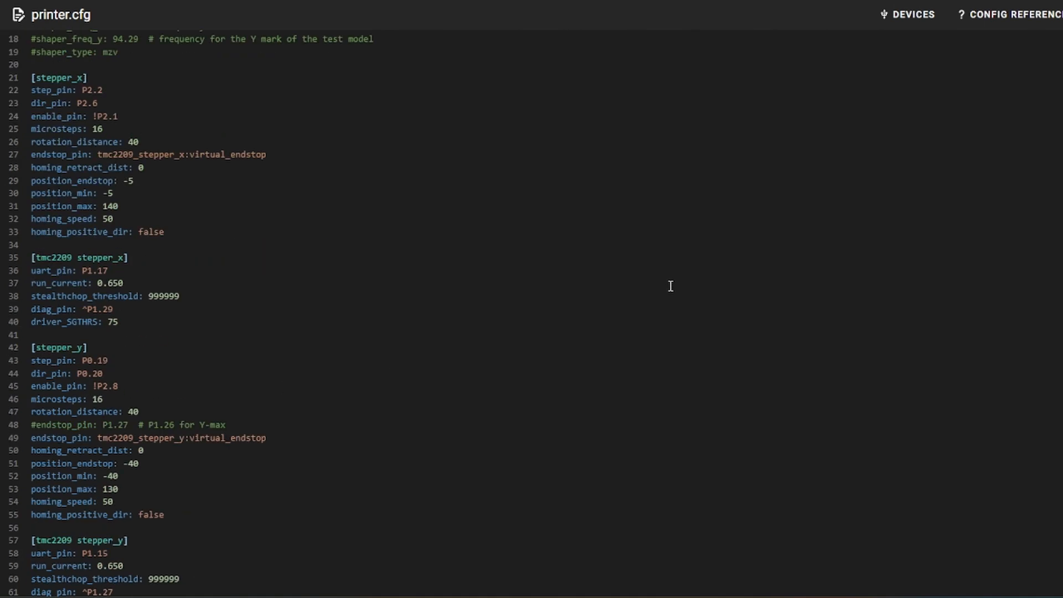
scroll("down", 3)
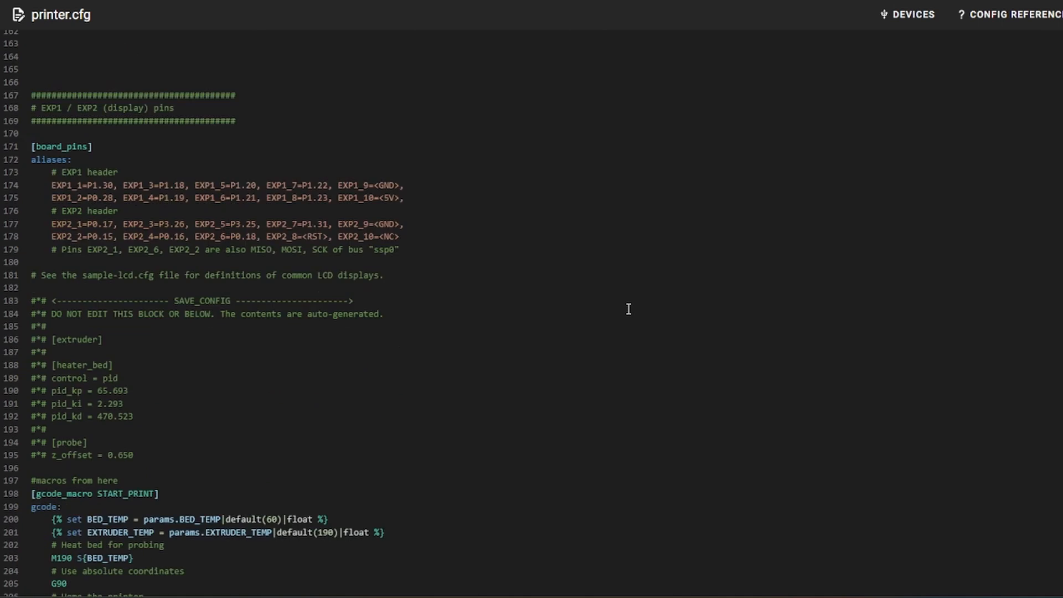
scroll("down", 3)
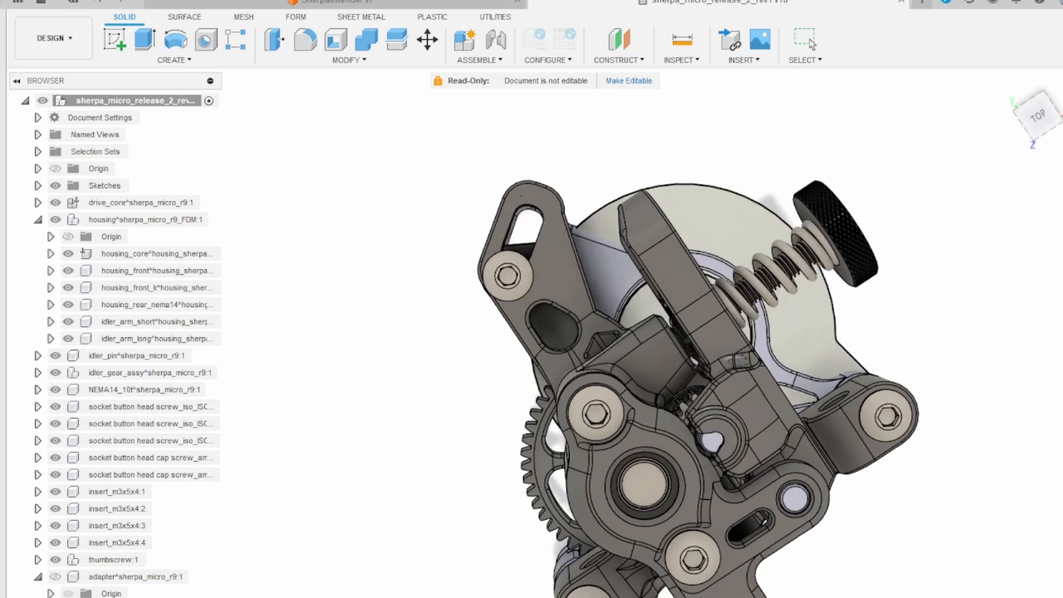
- Bring the read-only Sherpa micro release assembly into view in Fusion 360
left_click(804, 39)
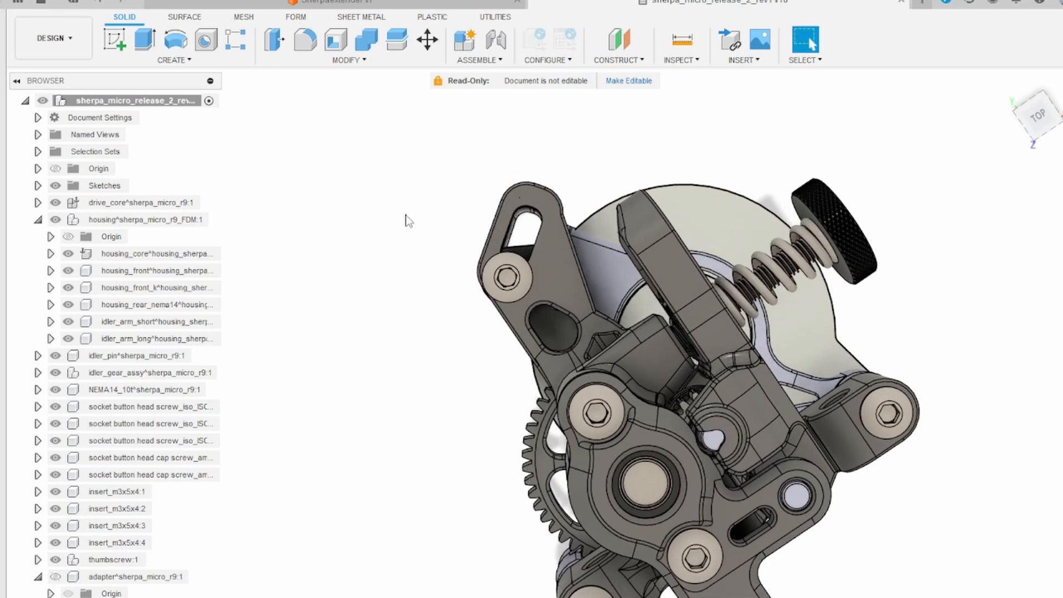
mouse_move(997, 413)
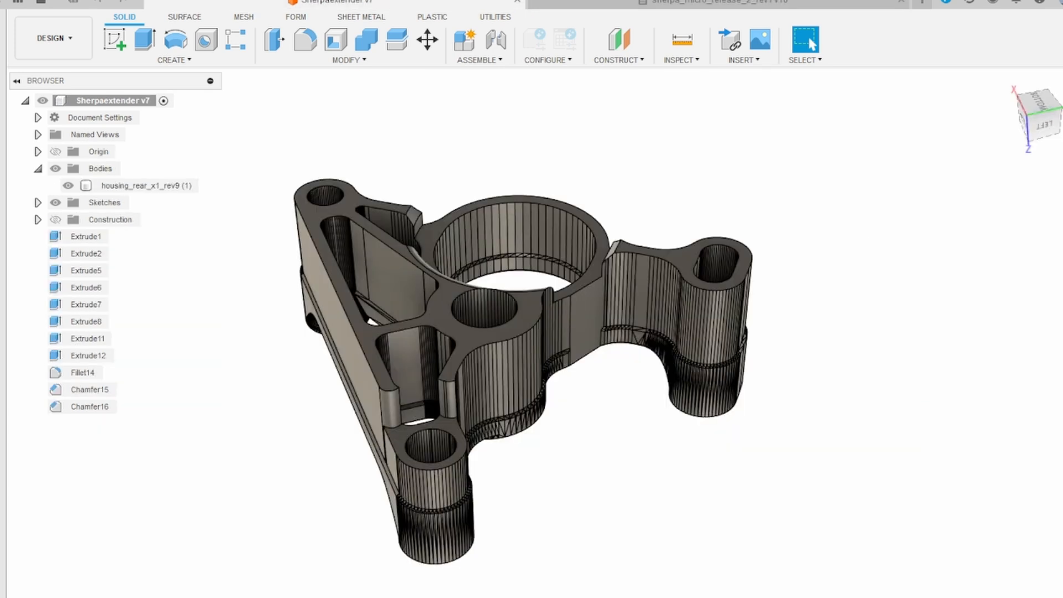
mouse_move(973, 548)
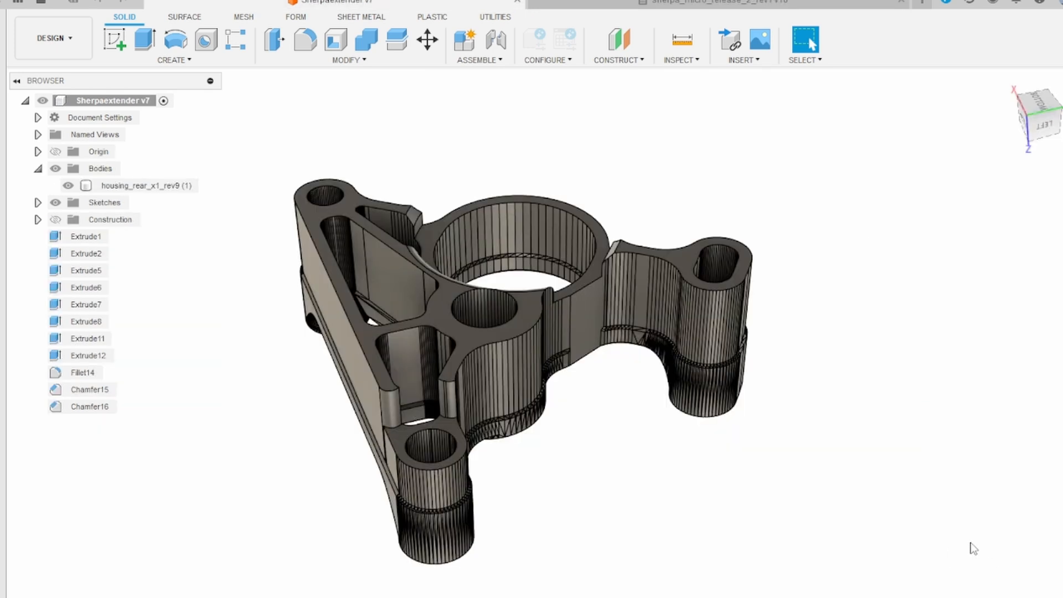
- Select the housing_rear_x1_rev9 adapter body in the Sherpaextender v7 design
left_click(712, 319)
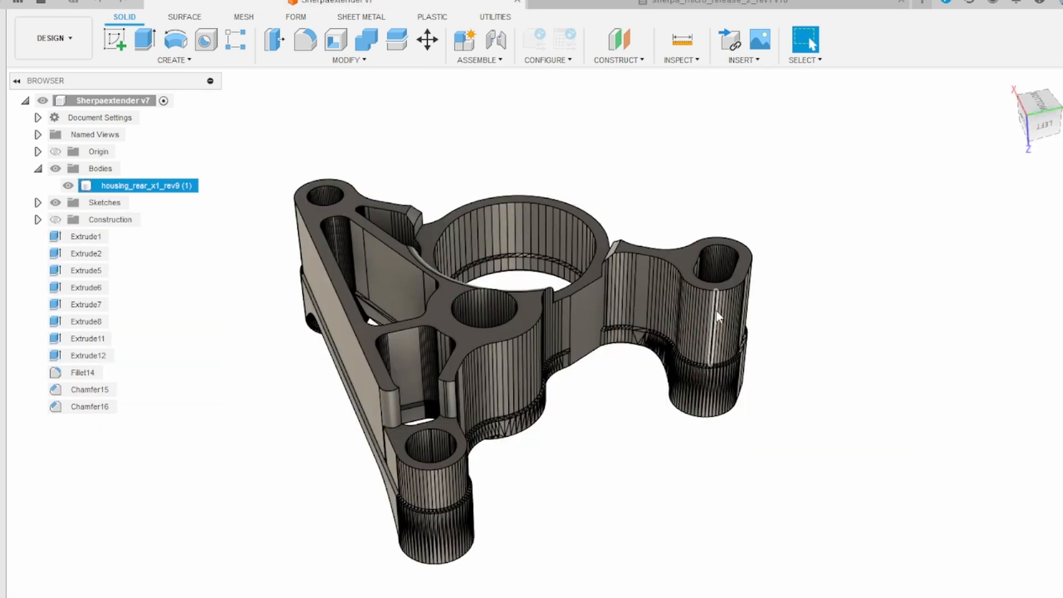